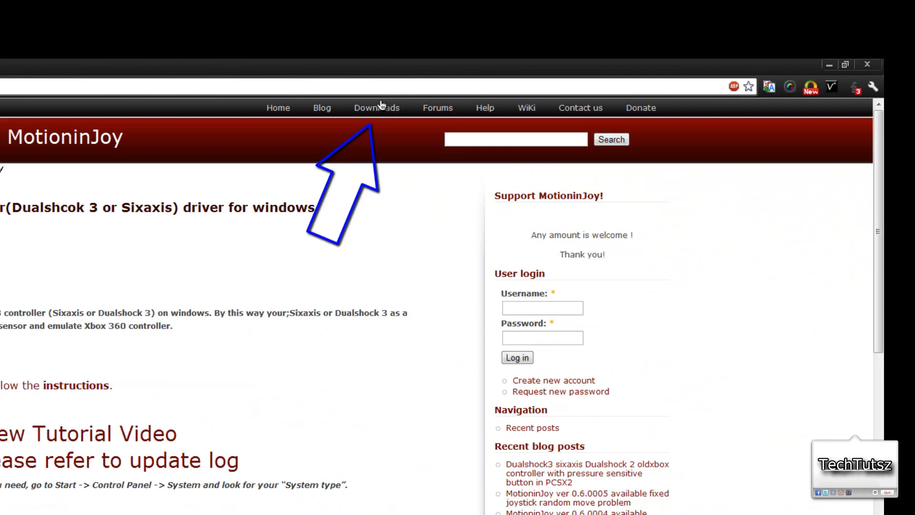
# Scroll down the MotioninJoy page toward the MotioninJoy_071001_signed.zip download
pyautogui.scroll(-3)
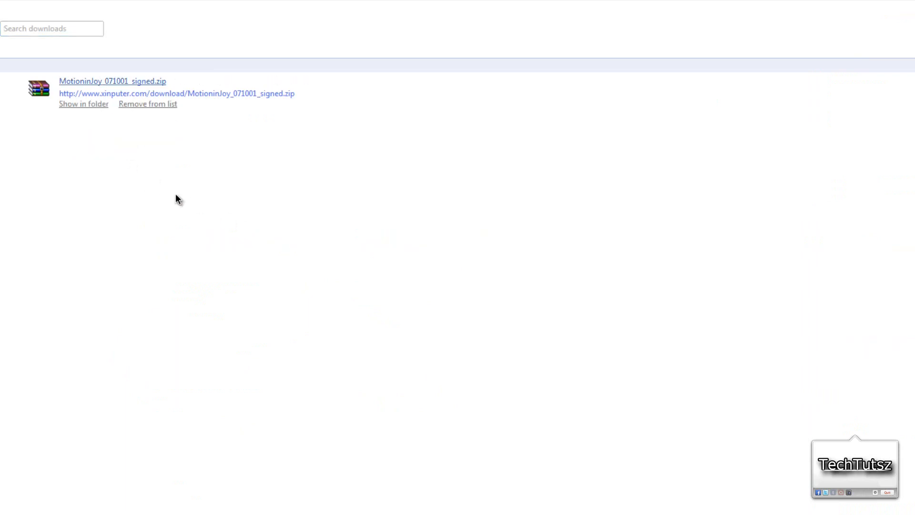
# Extract the MotioninJoy installer from the downloaded zip to the Desktop using Extract To
pyautogui.doubleClick(112, 81)
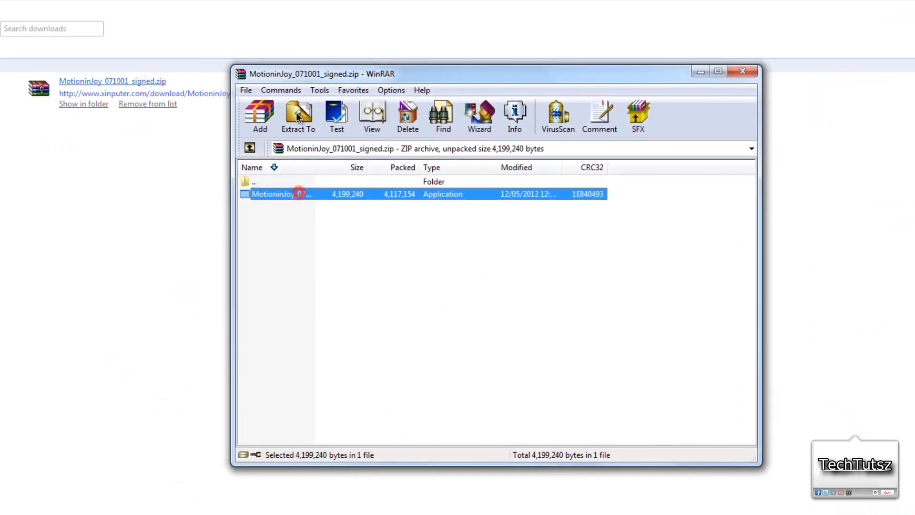
pyautogui.click(298, 117)
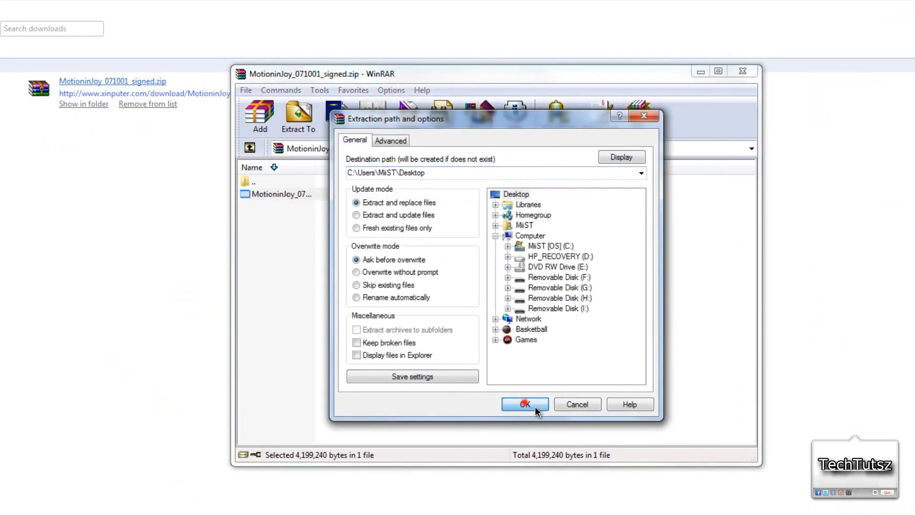
pyautogui.click(524, 404)
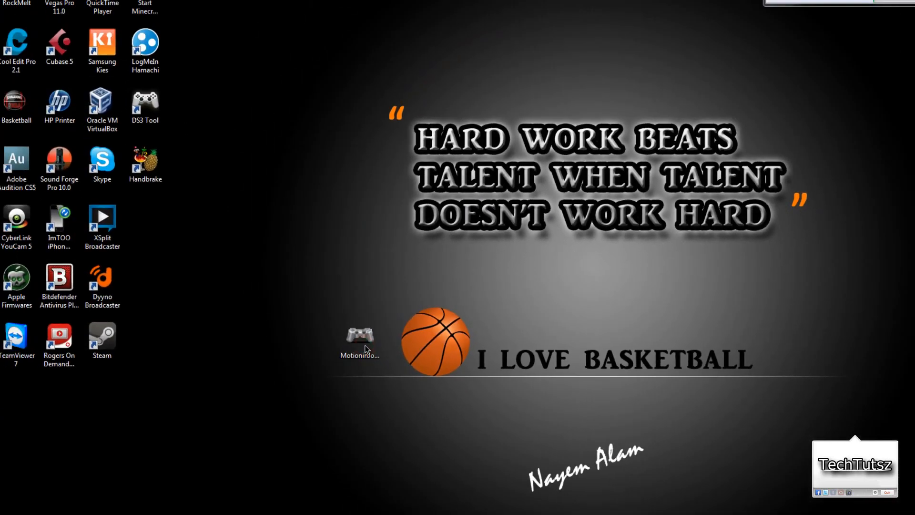
# Run the installer with the default C:\Program Files\MotioninJoy folder, then exit Setup
pyautogui.doubleClick(360, 334)
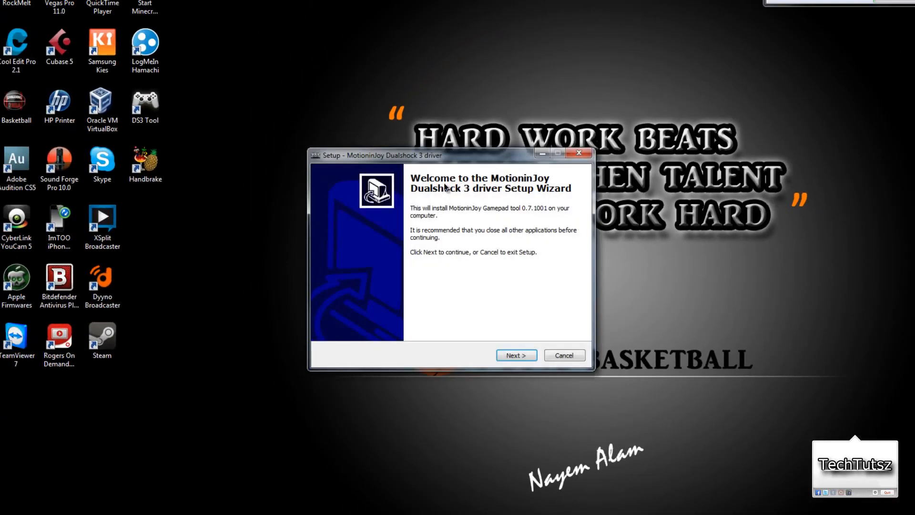
pyautogui.click(516, 355)
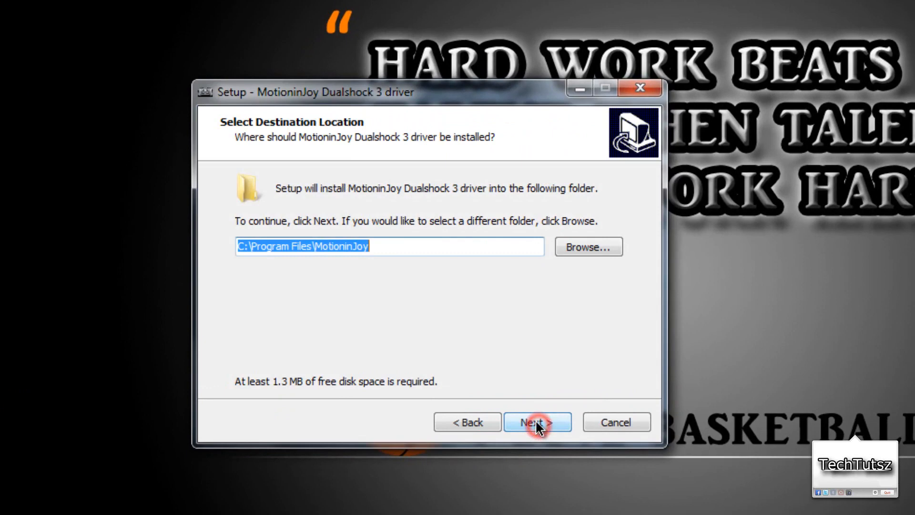
pyautogui.click(616, 422)
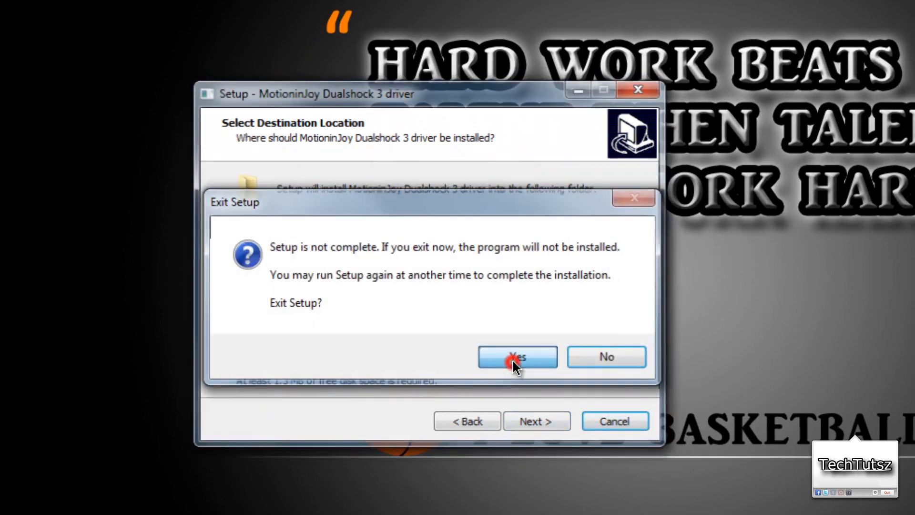
pyautogui.click(516, 357)
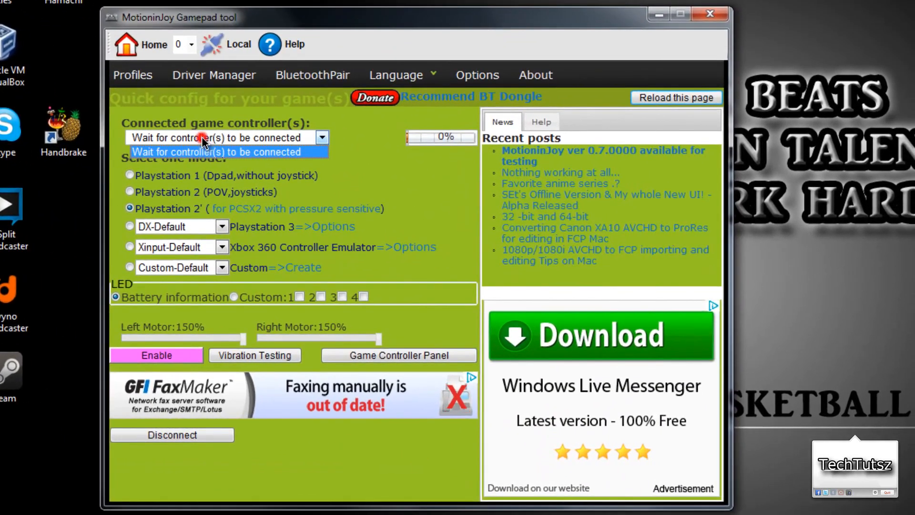
# Dismiss the controller dropdown and open Driver Manager once 1.Dualshock 3/sixaxis (USB) appears
pyautogui.click(220, 138)
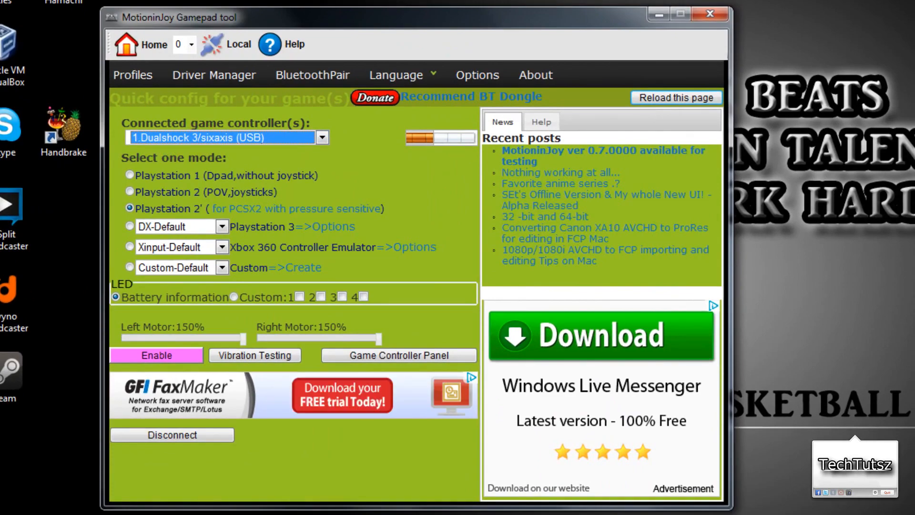
pyautogui.click(707, 13)
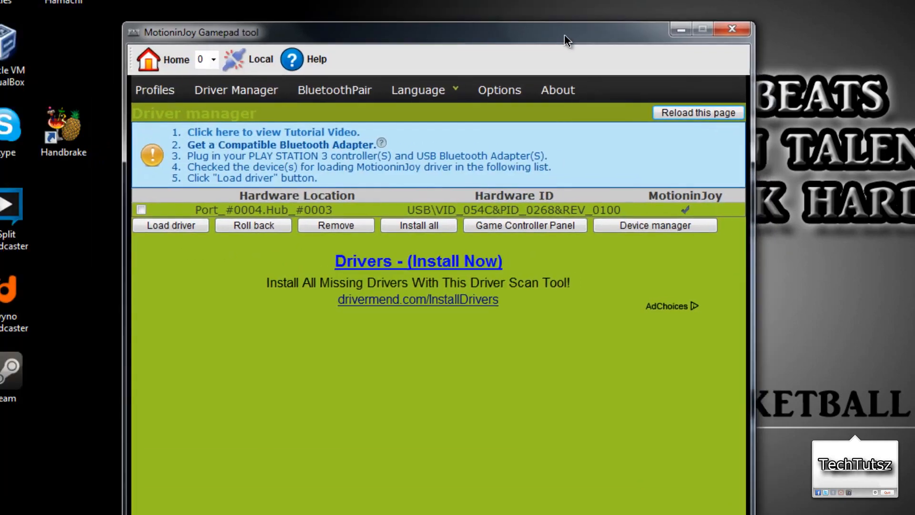
# Tick the Port_#0004.Hub_#0003 hardware entry for the driver and return to Profiles
pyautogui.click(303, 210)
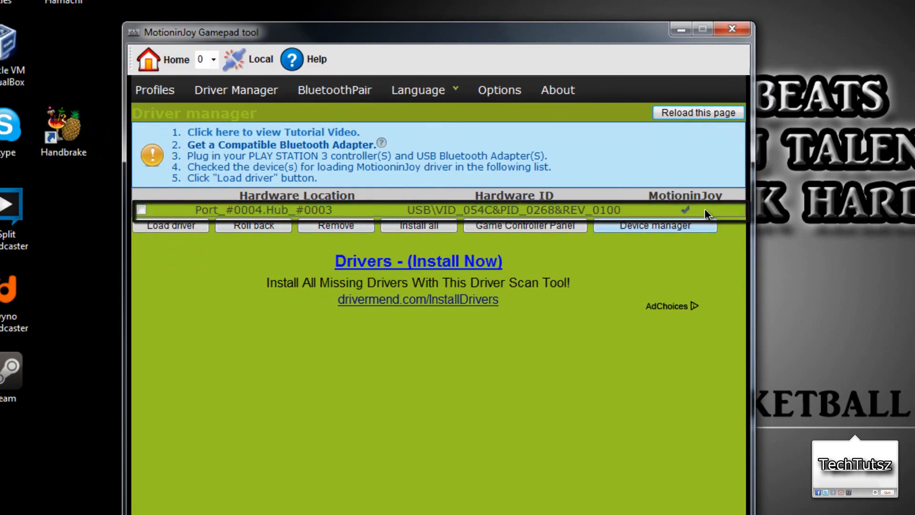
pyautogui.click(140, 210)
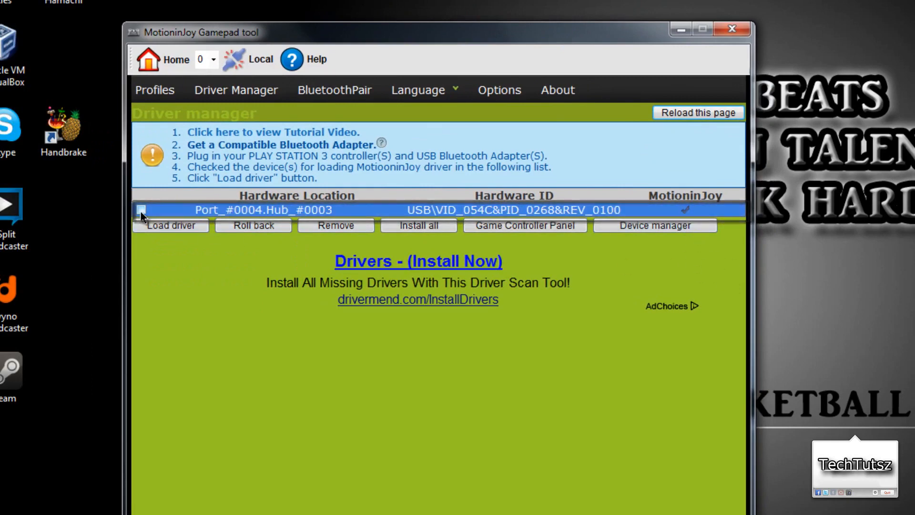
pyautogui.click(140, 210)
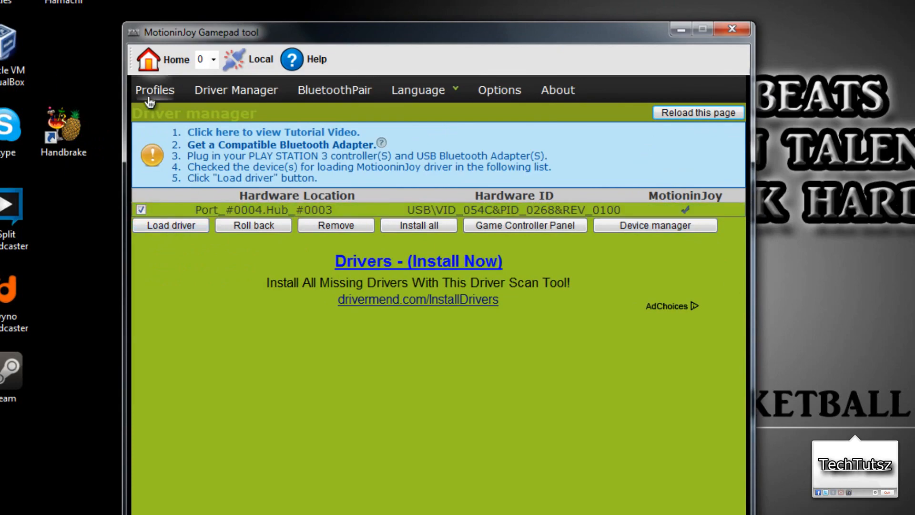
pyautogui.click(155, 90)
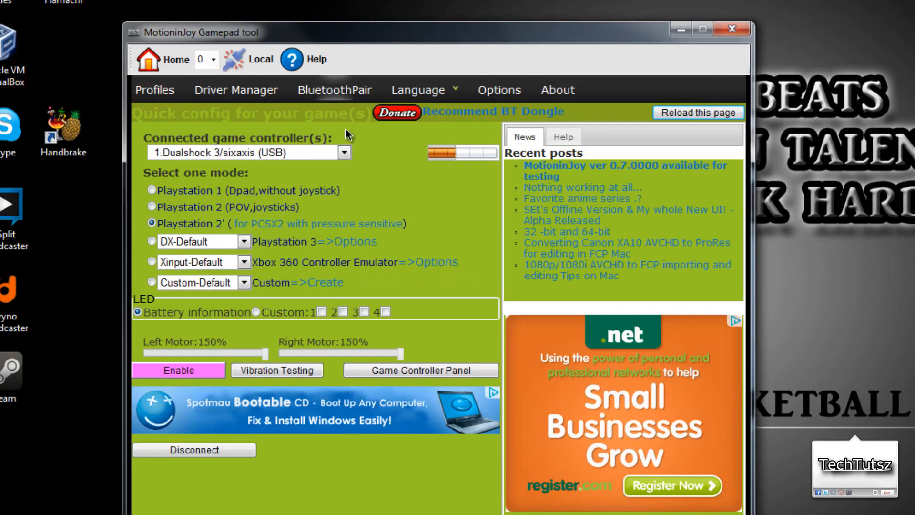
# Select 1.Dualshock 3/sixaxis (USB), run Vibration Testing twice, and close the tool
pyautogui.click(343, 153)
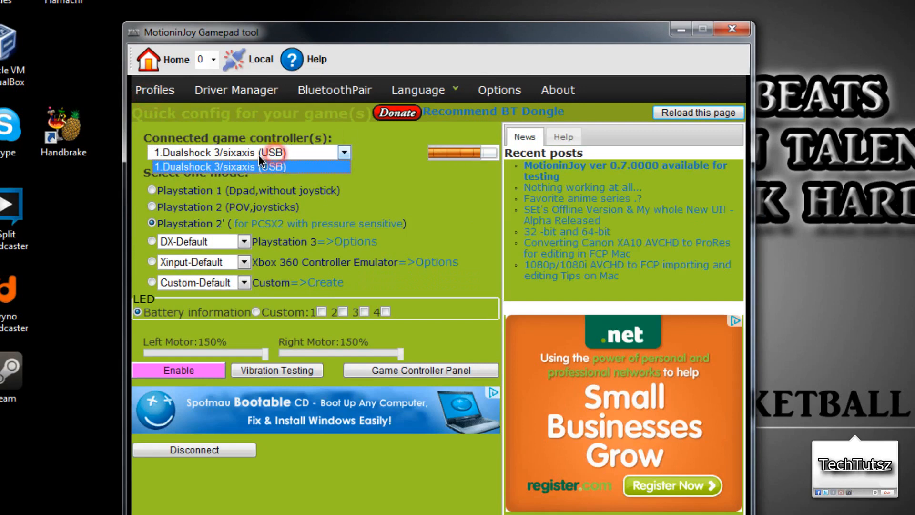
pyautogui.click(245, 167)
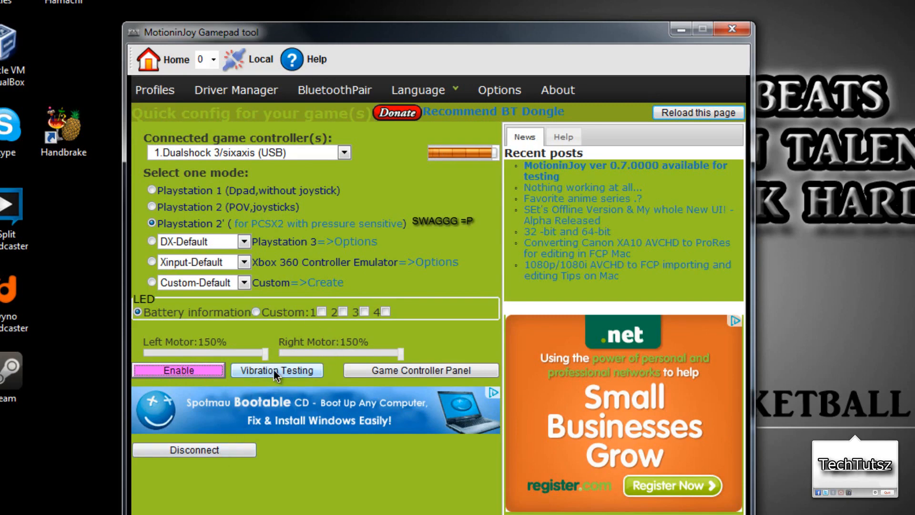
pyautogui.click(277, 370)
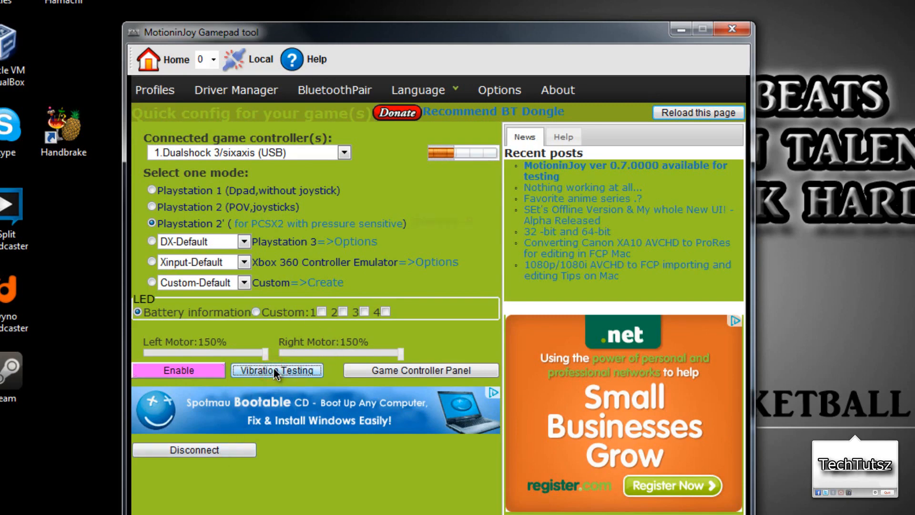
pyautogui.click(275, 370)
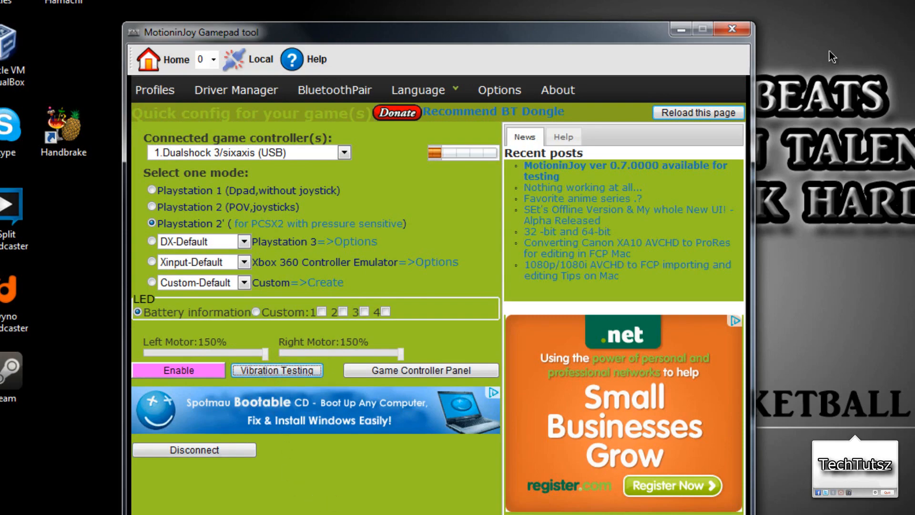
pyautogui.click(726, 27)
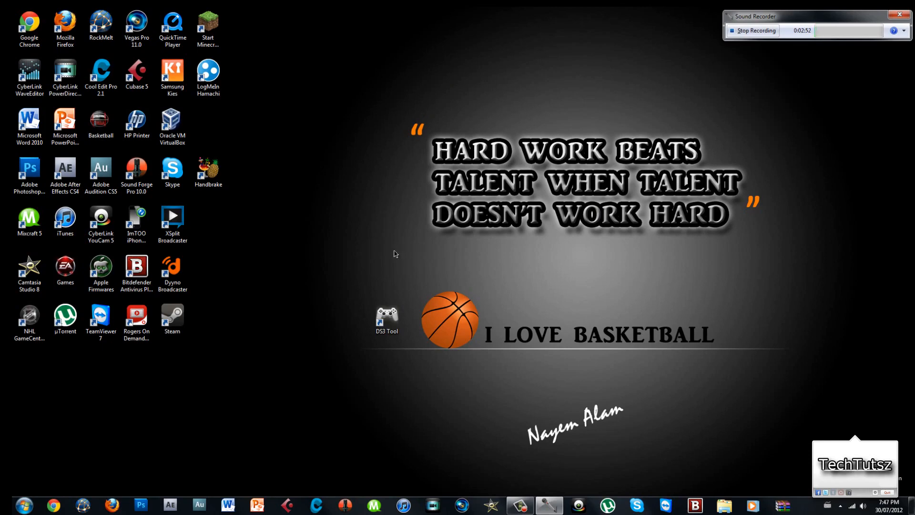
# Reopen DS3 Tool from its desktop shortcut and disconnect the DualShock 3
pyautogui.moveTo(411, 271); pyautogui.dragTo(764, 444)
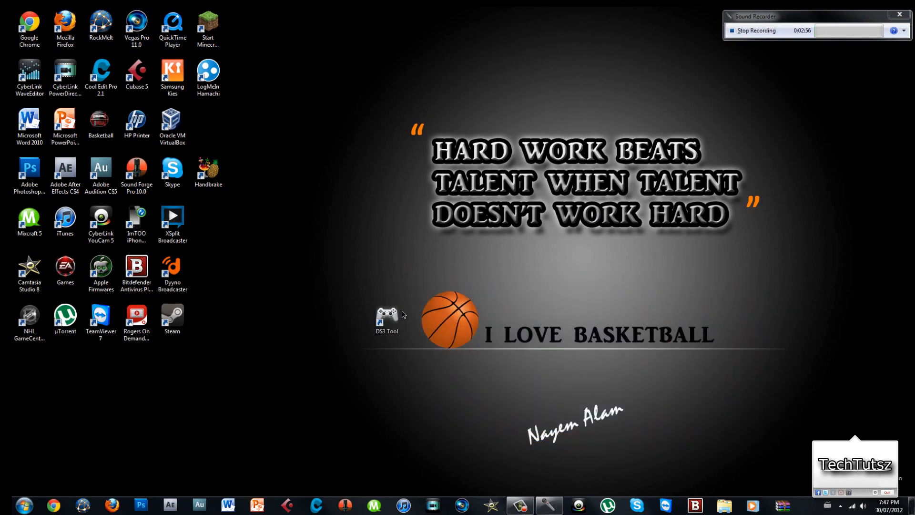
pyautogui.doubleClick(386, 315)
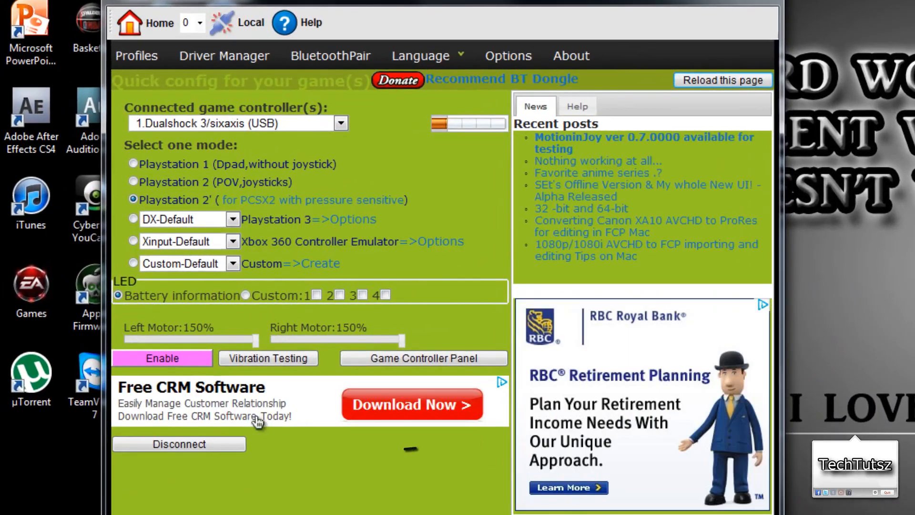
pyautogui.click(180, 445)
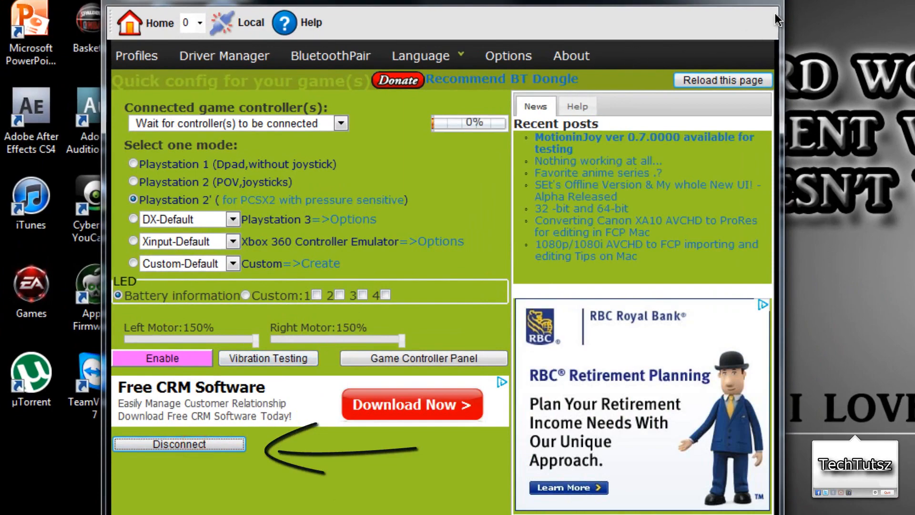